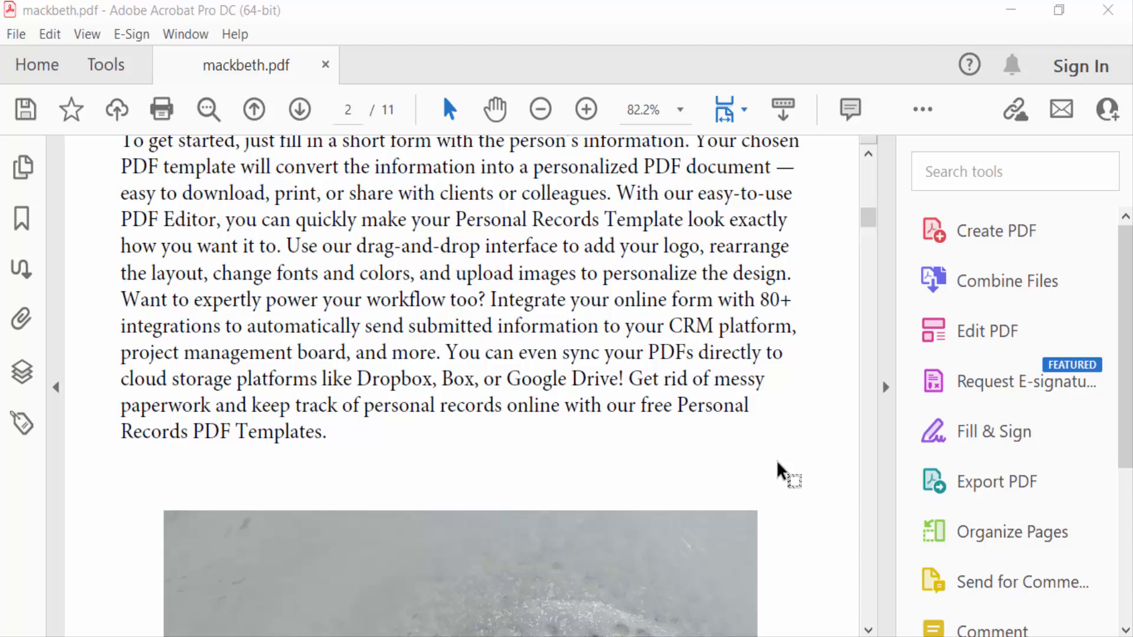
# Step: Open mackbeth.pdf's Document Properties, check the Security tab, and return to Description
pyautogui.scroll(-3)
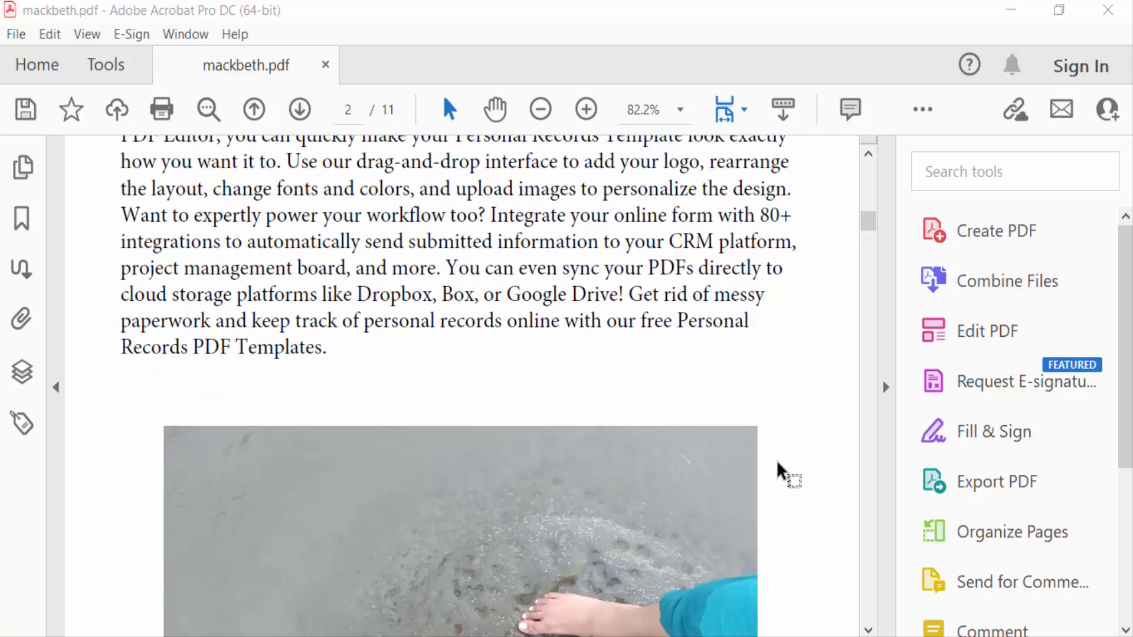
pyautogui.scroll(-3)
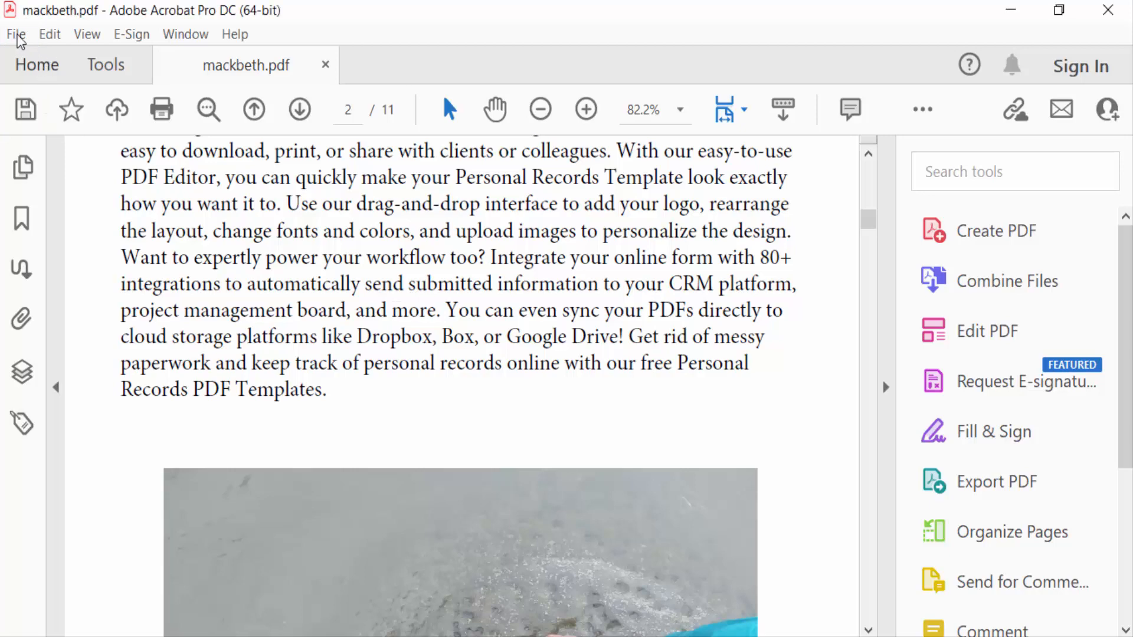
pyautogui.click(15, 34)
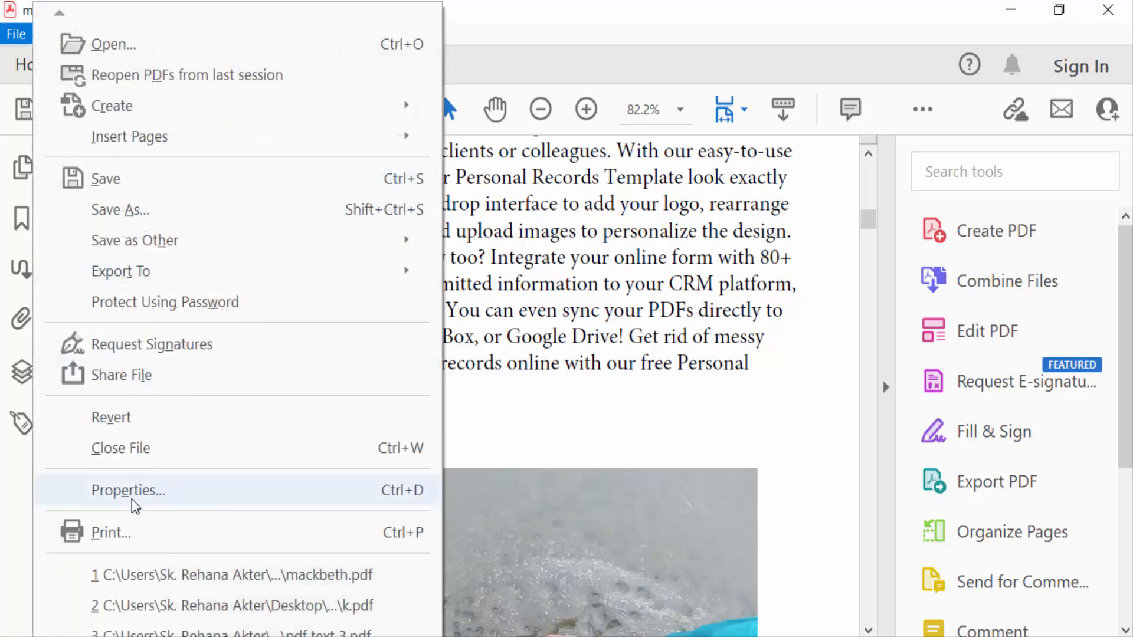
pyautogui.click(128, 489)
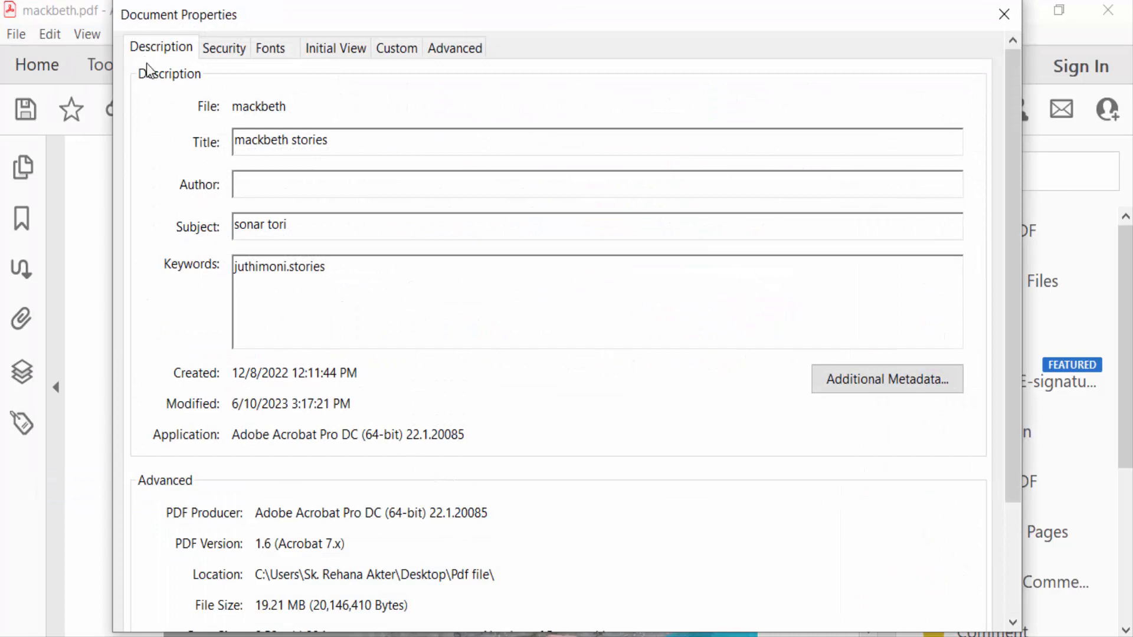
pyautogui.click(223, 48)
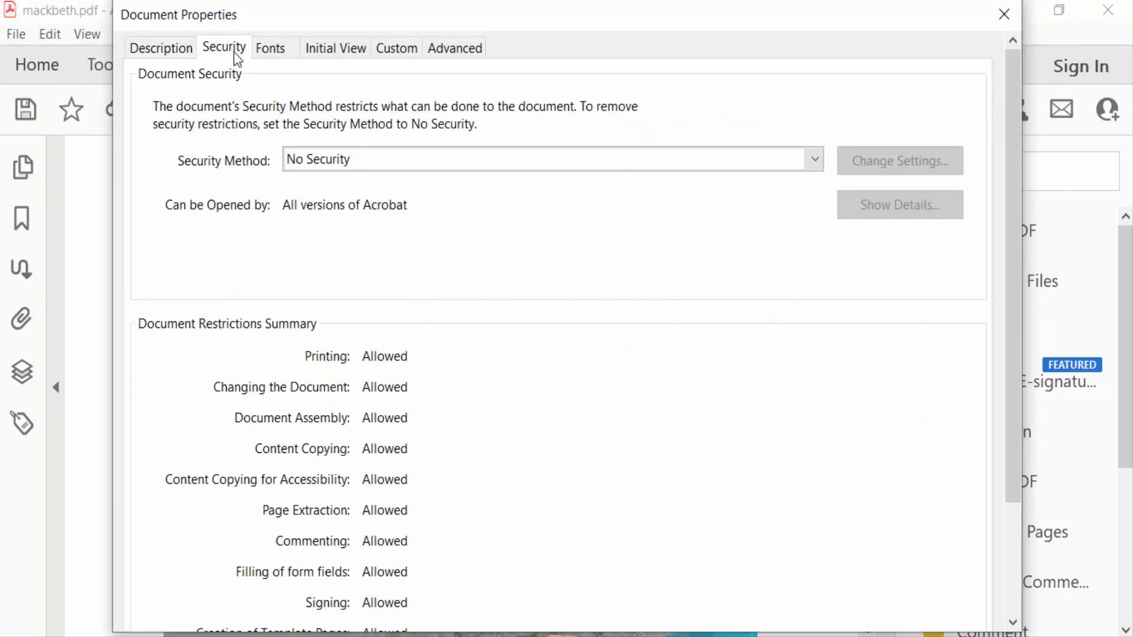
pyautogui.click(161, 48)
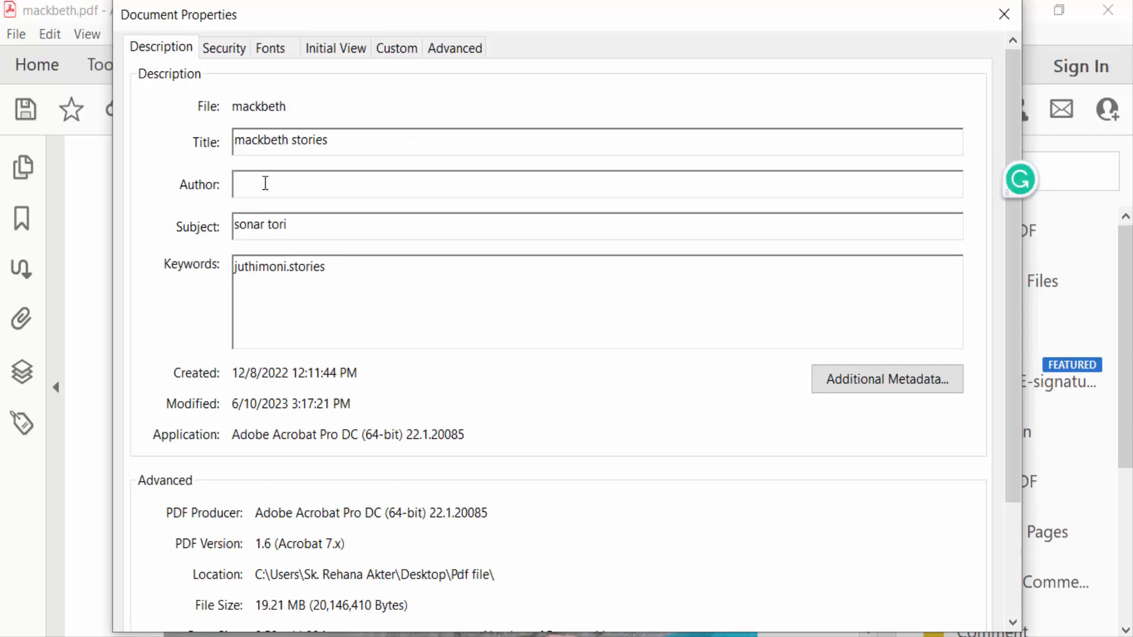
# Step: Enter 'juthi' as the Author and confirm the properties with OK
pyautogui.write('juthi')
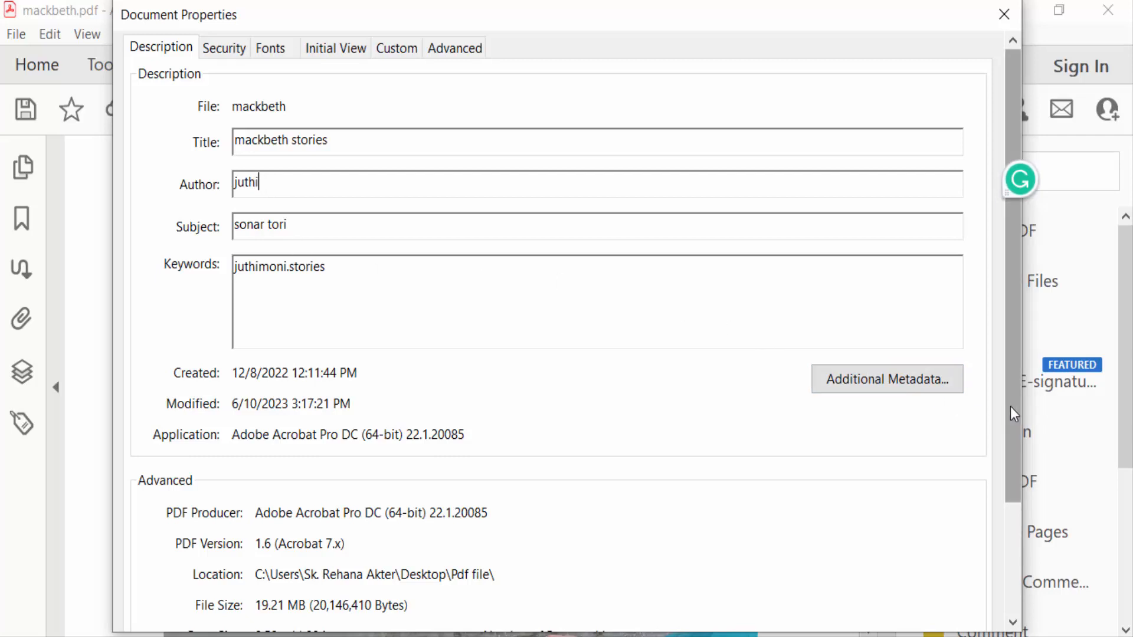
pyautogui.scroll(-3)
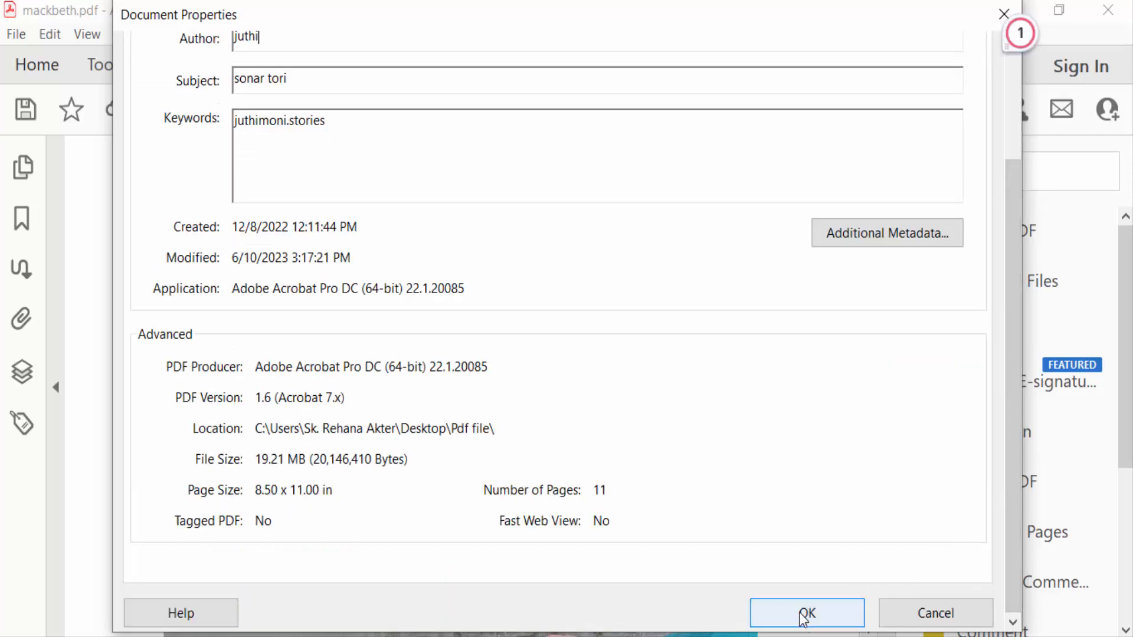
pyautogui.click(806, 612)
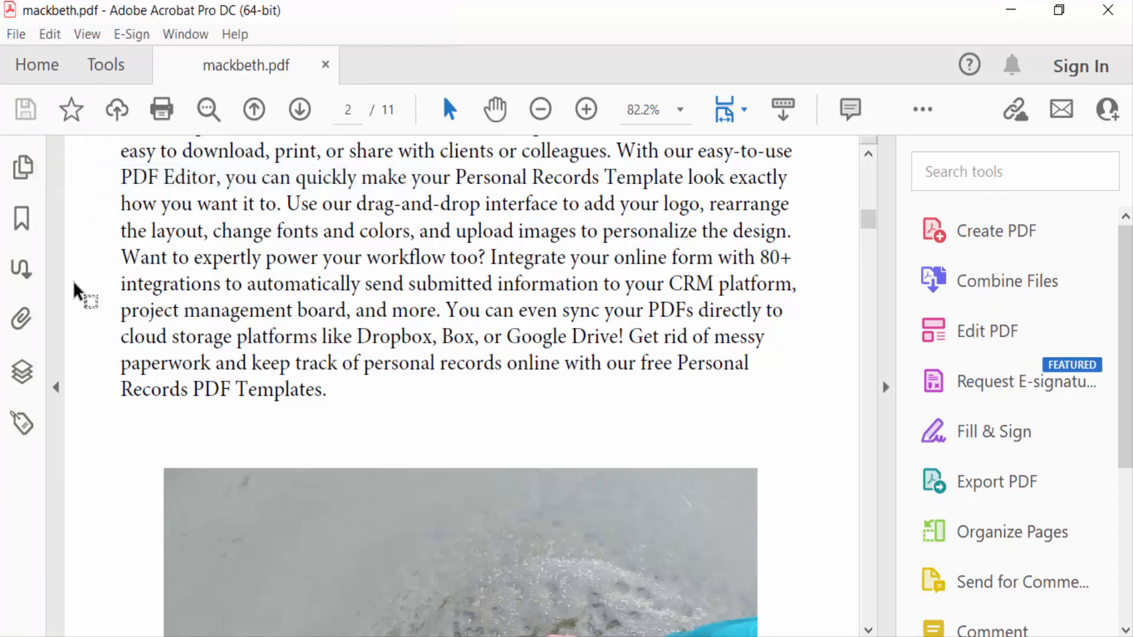
pyautogui.moveTo(152, 238)
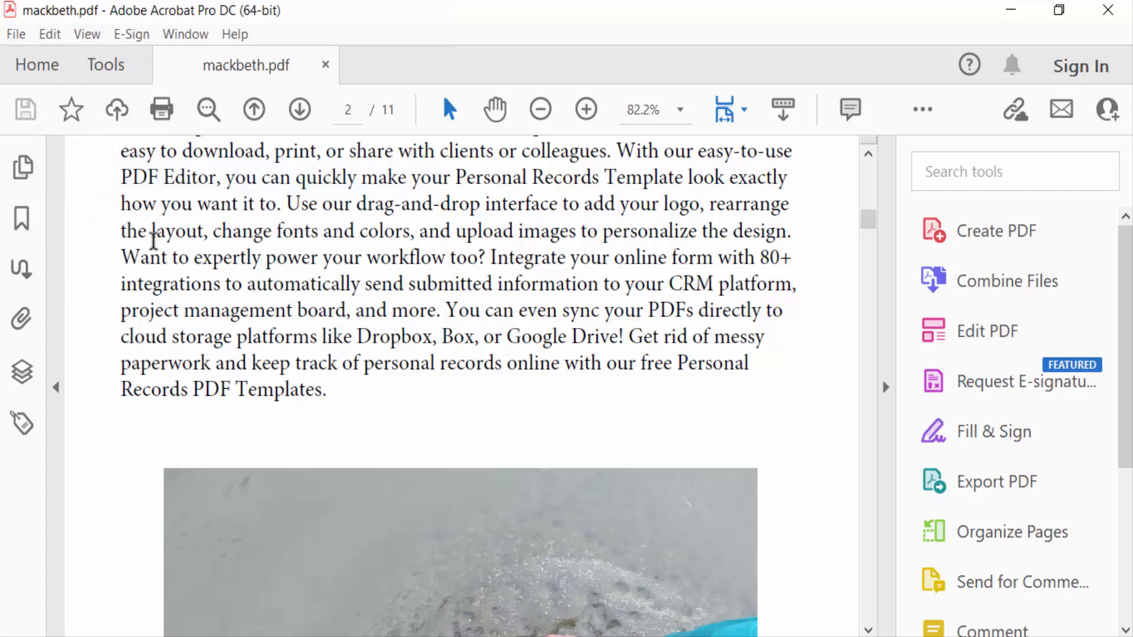
# Step: Reopen Document Properties and select the Author field to verify it reads 'juthi'
pyautogui.click(14, 35)
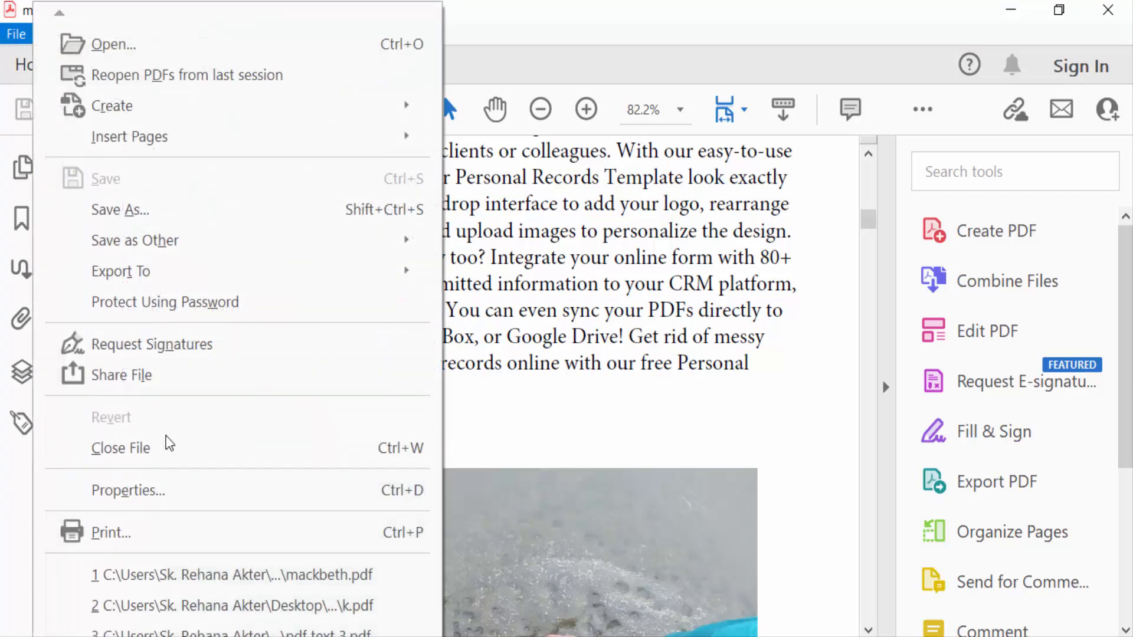
pyautogui.click(128, 490)
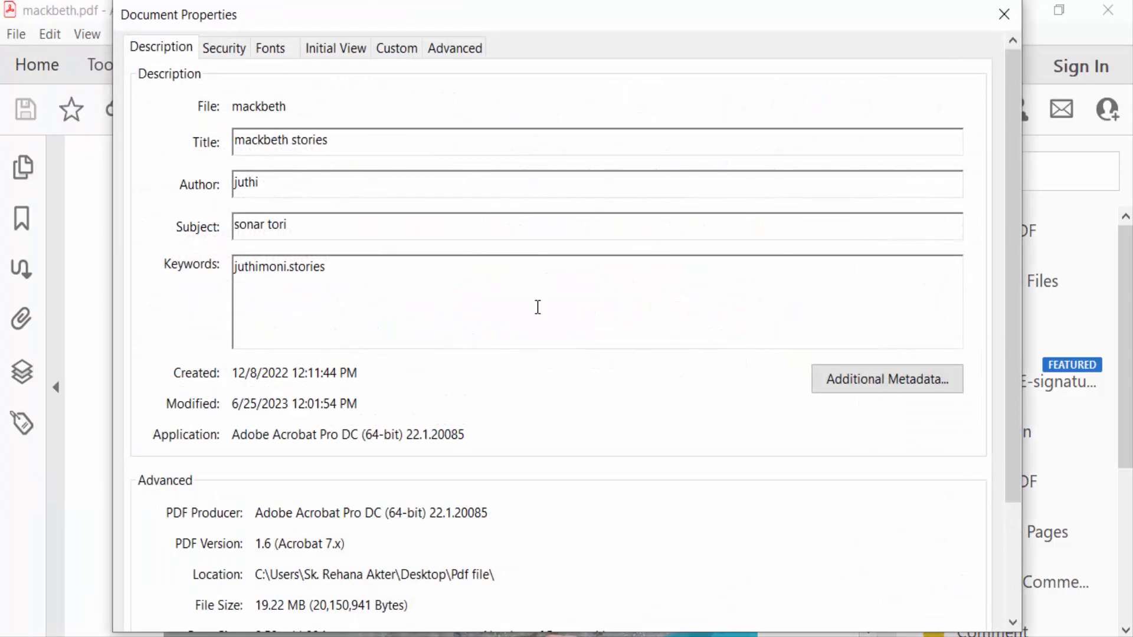
pyautogui.doubleClick(245, 184)
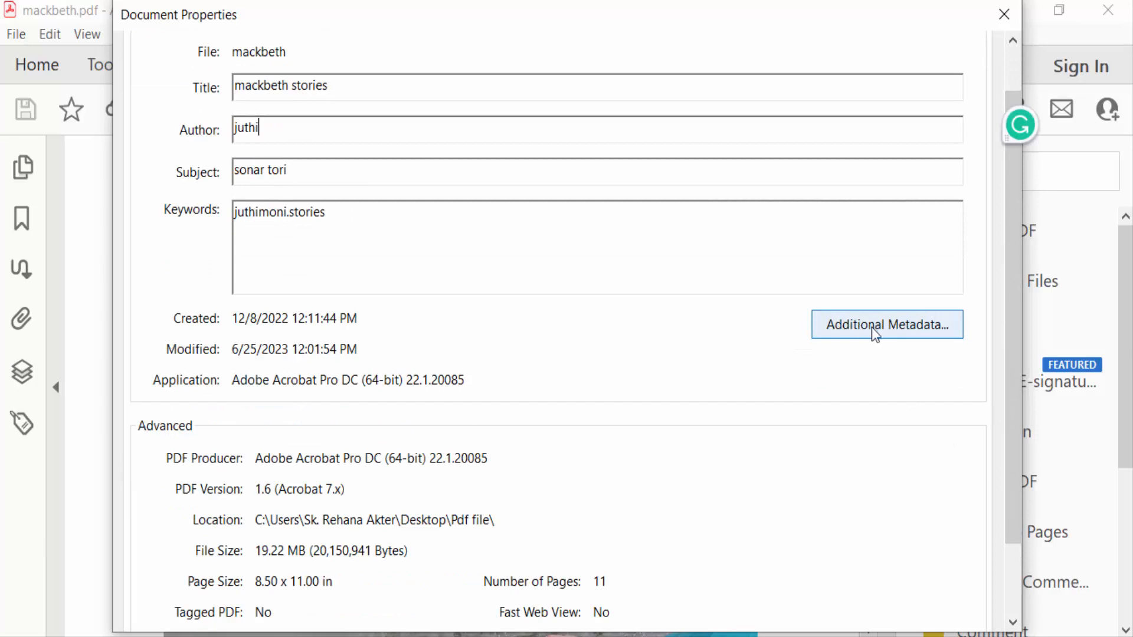
# Step: Open Additional Metadata to confirm author 'juthi' alongside title, description and keywords
pyautogui.click(886, 325)
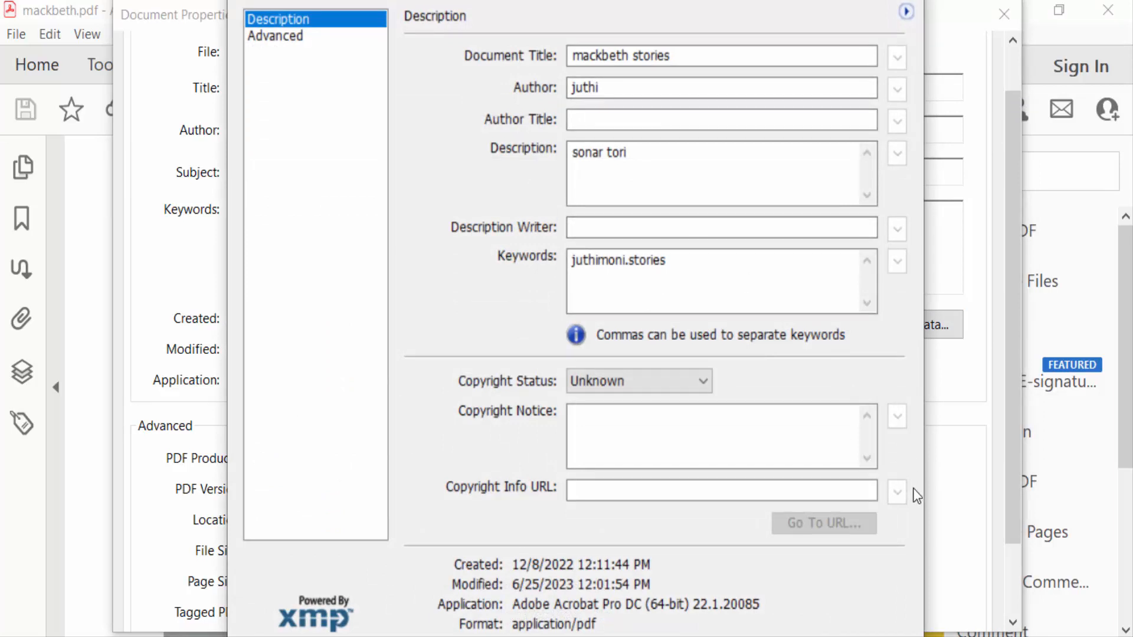
pyautogui.moveTo(907, 528)
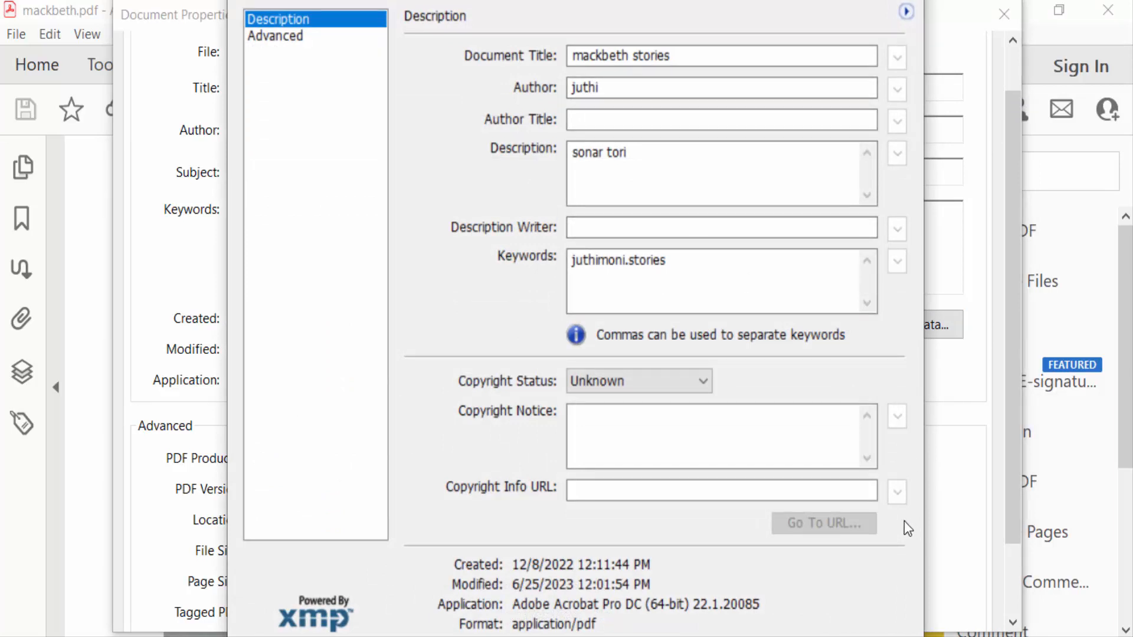